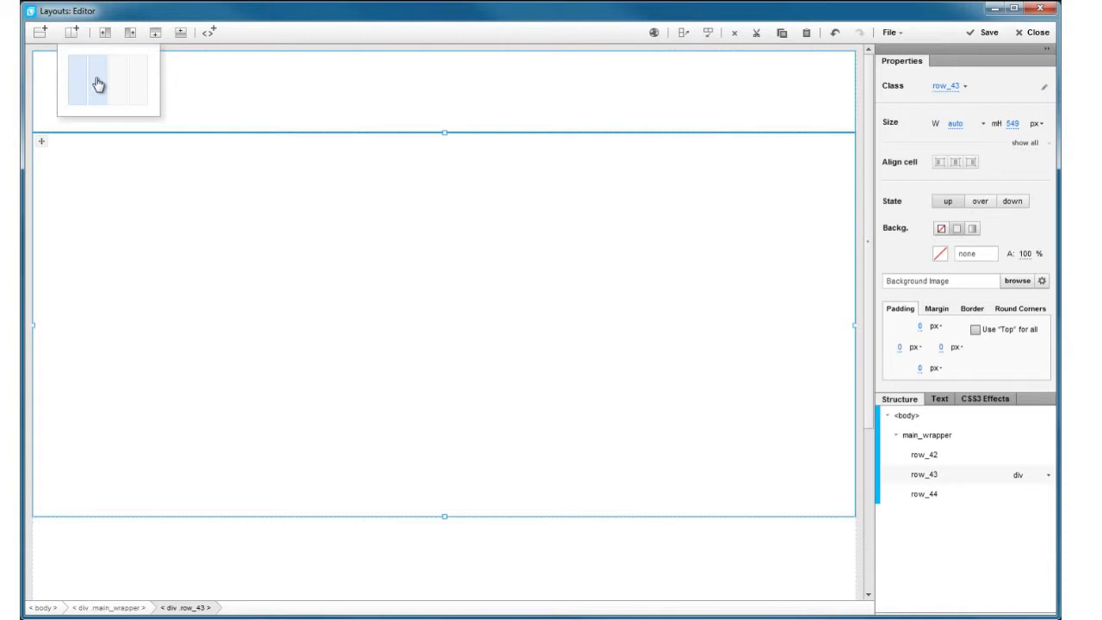
Split the large empty row into columns and add page content
left_click(97, 82)
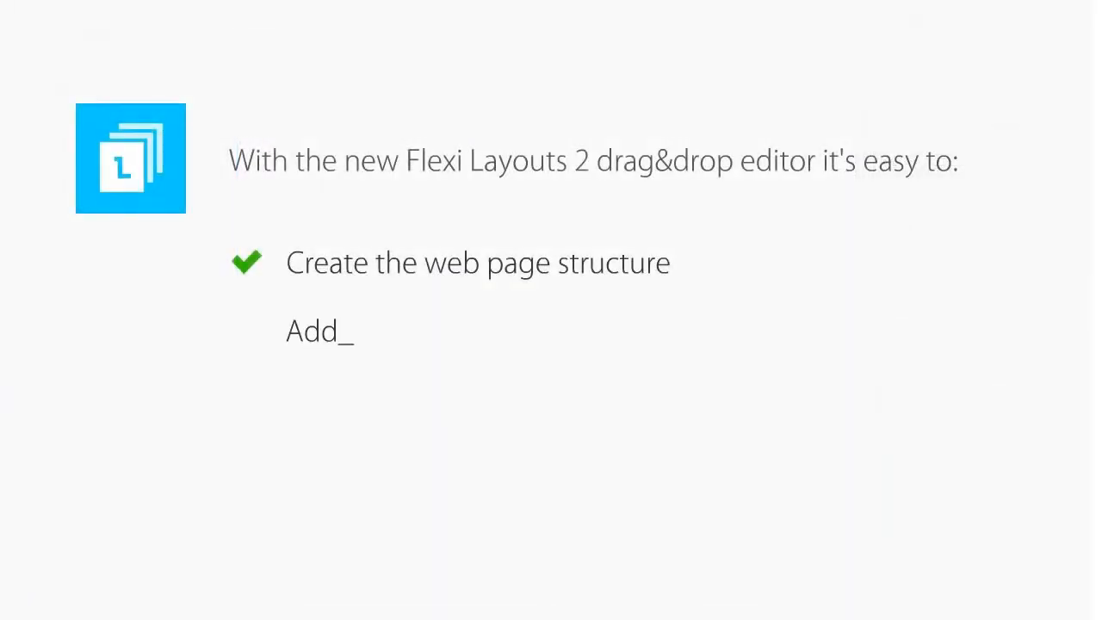
type("content to your page")
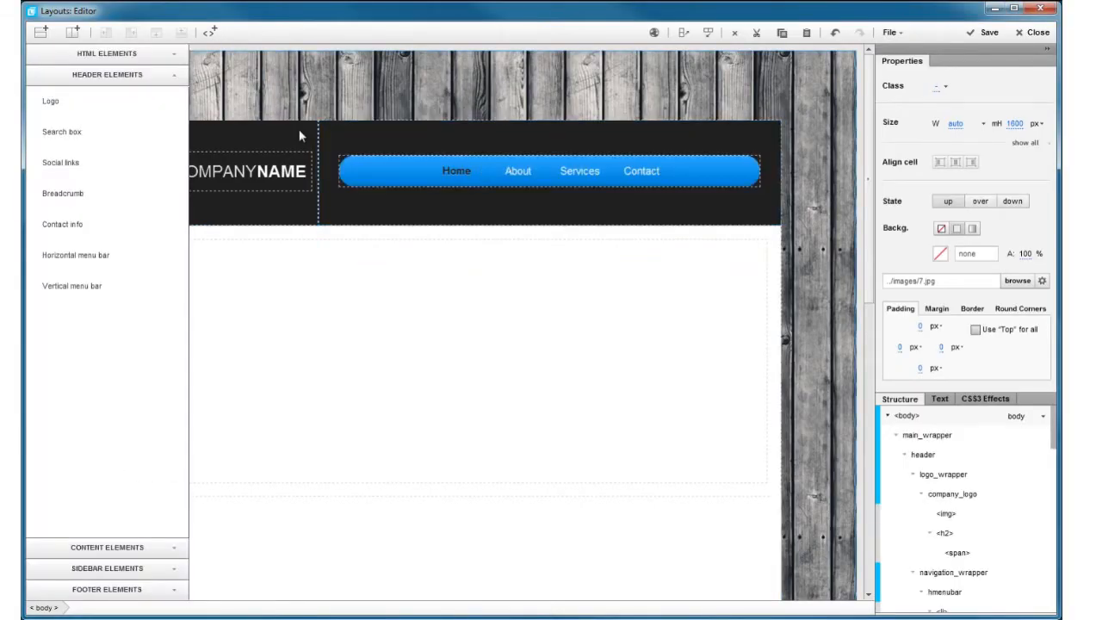
Add the company name logo and Home, About, Services, Contact menu bar
left_click(1017, 280)
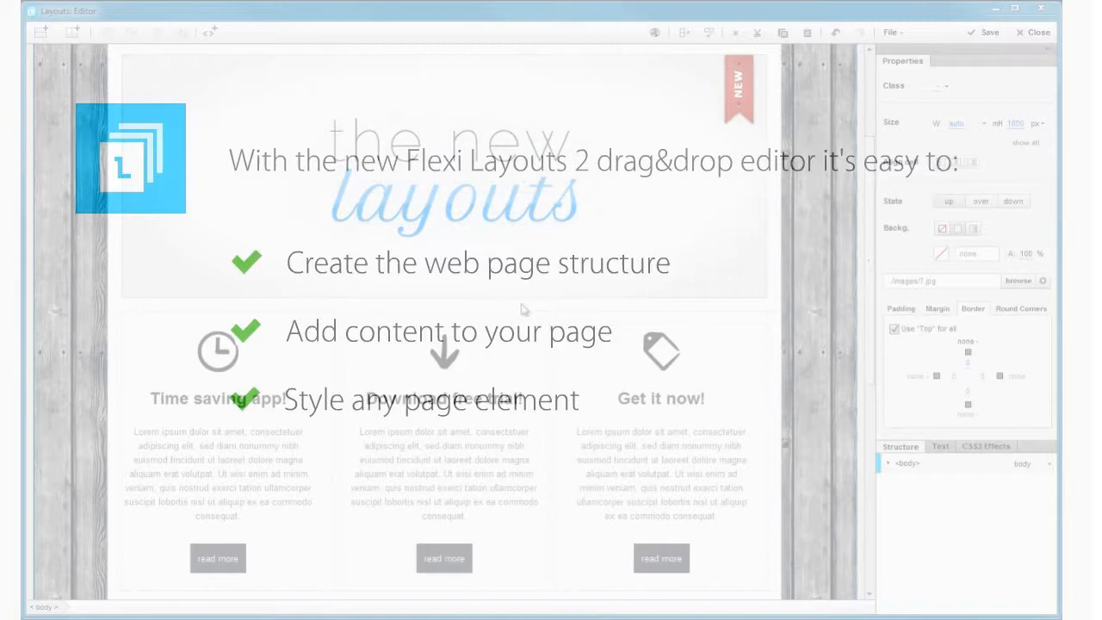
Set the article_nine_last column background to light blue #D6F1FF
left_click(662, 398)
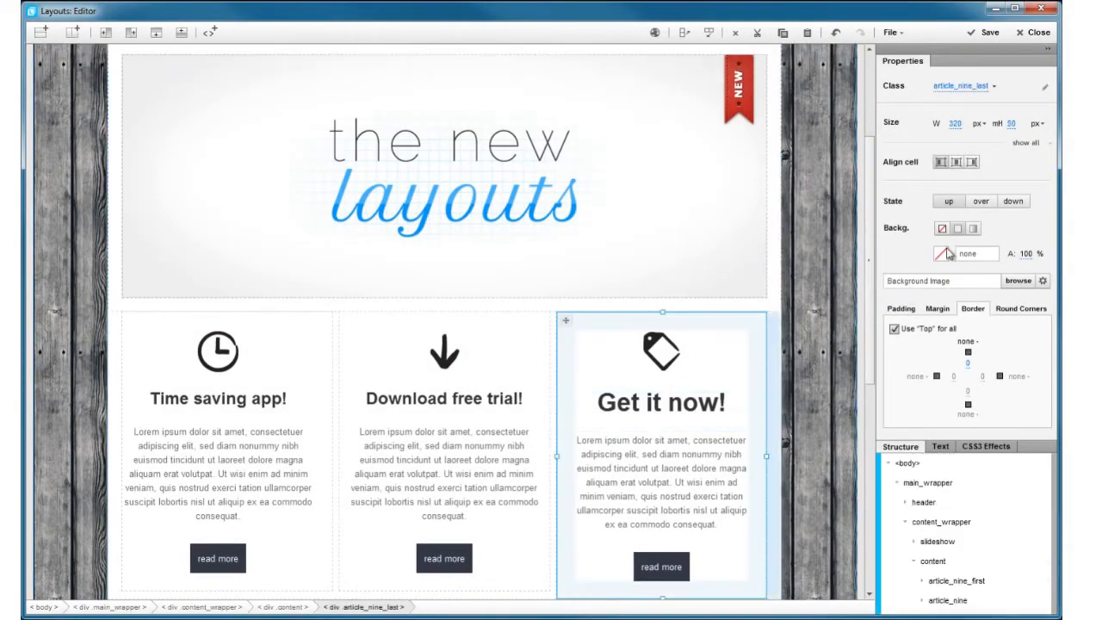
left_click(941, 253)
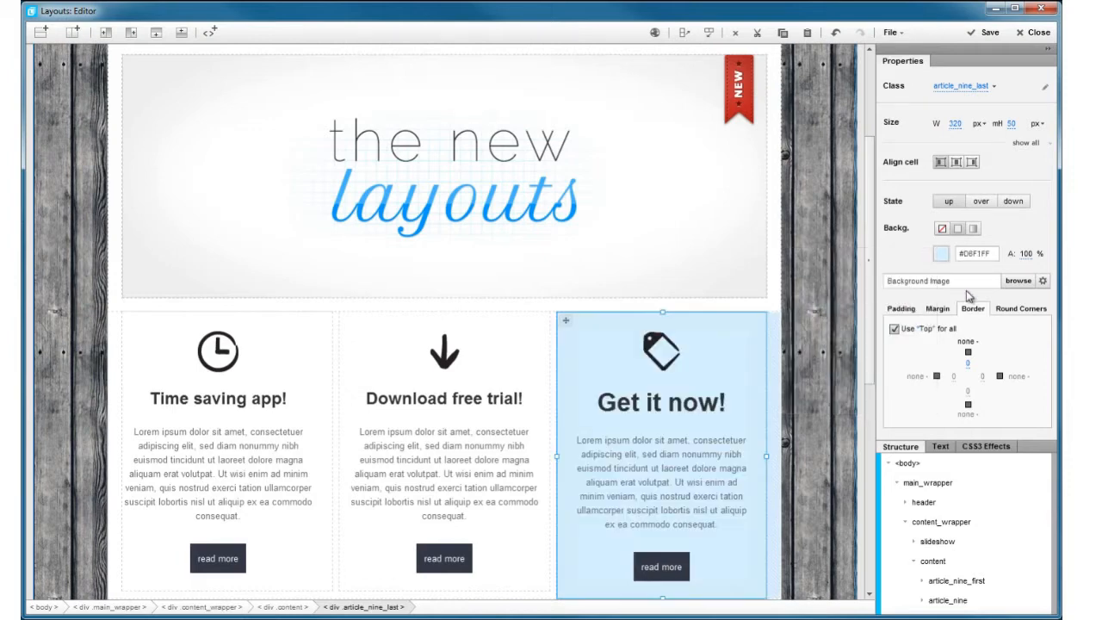
left_click(1020, 309)
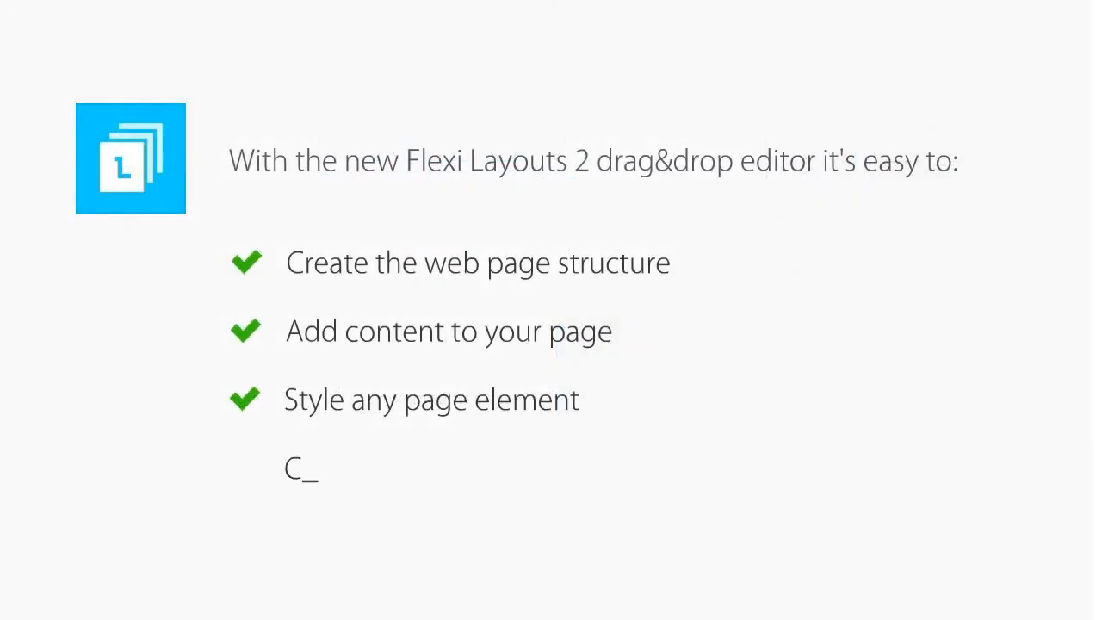
Edit page text and images, then preview the page in the browser
type("hange text, images or any other content")
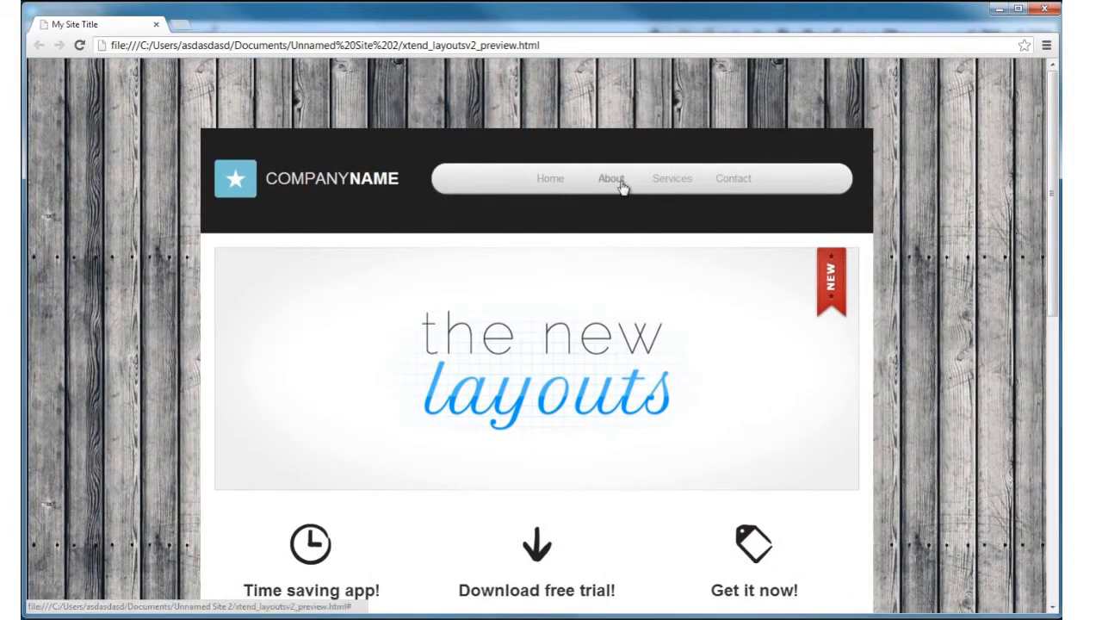
Scroll through the previewed page's header, menu, banner and feature columns
scroll("down", 3)
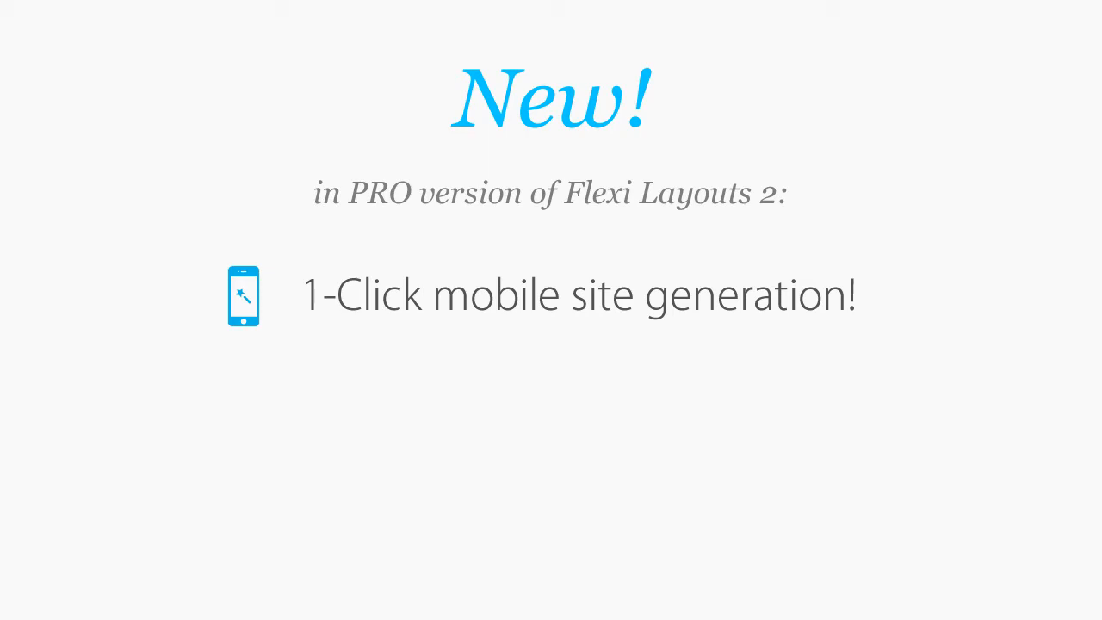
left_click(482, 22)
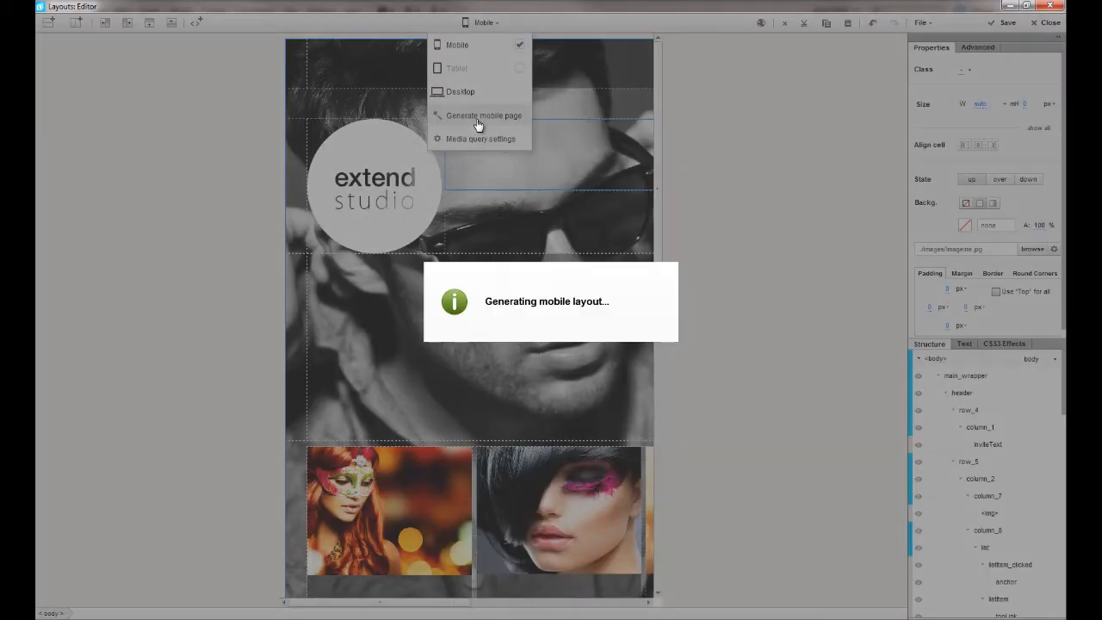
Generate the mobile extend studio page and scroll through the stacked layout
left_click(483, 115)
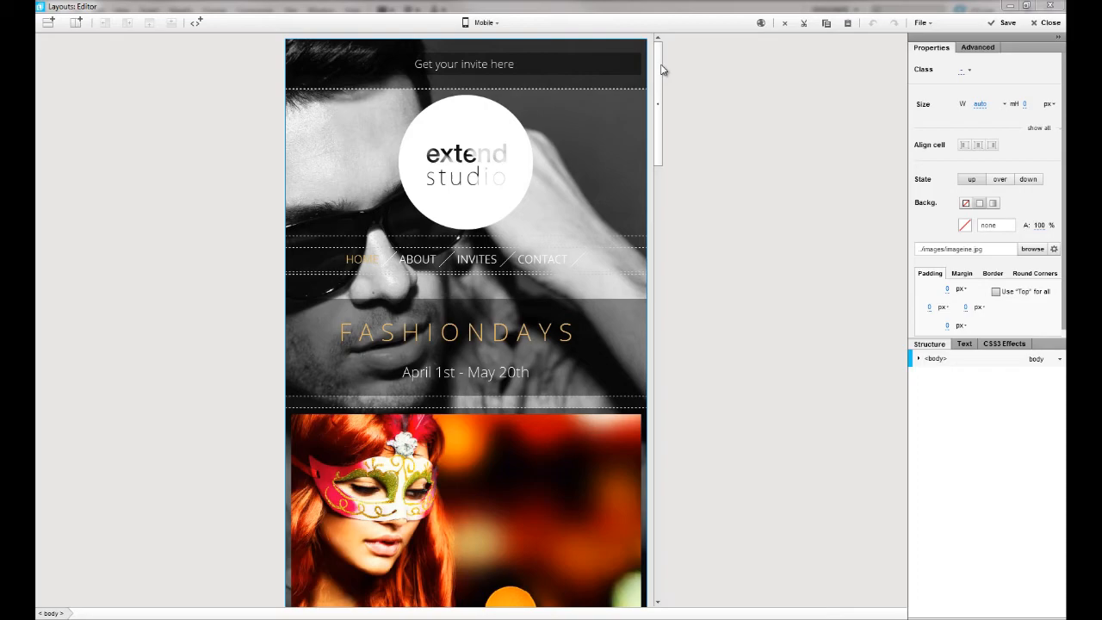
scroll("down", 3)
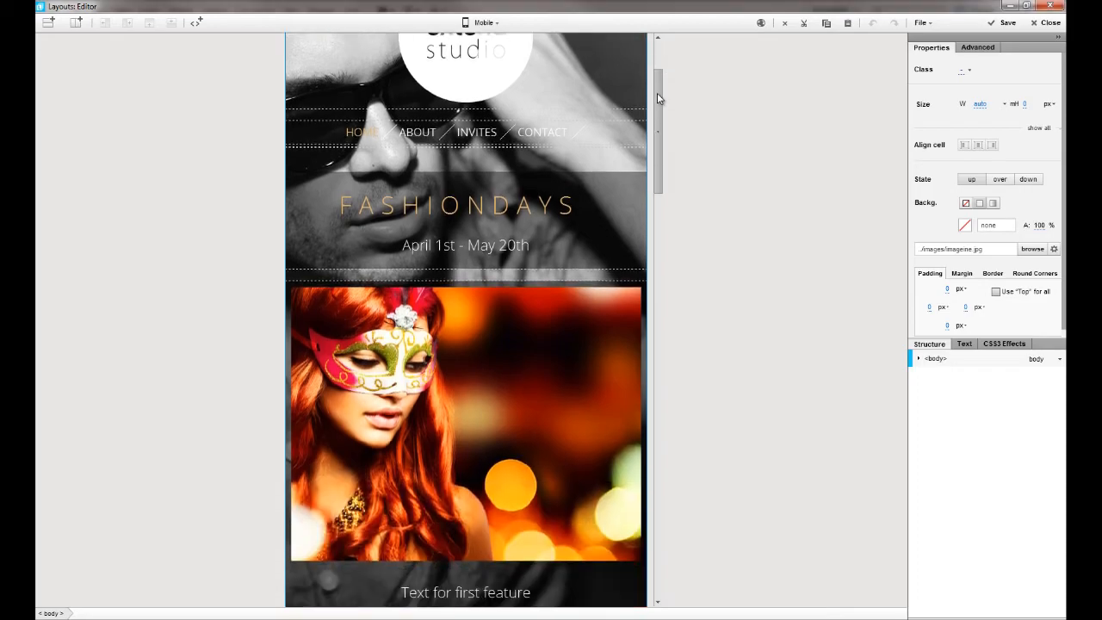
scroll("down", 3)
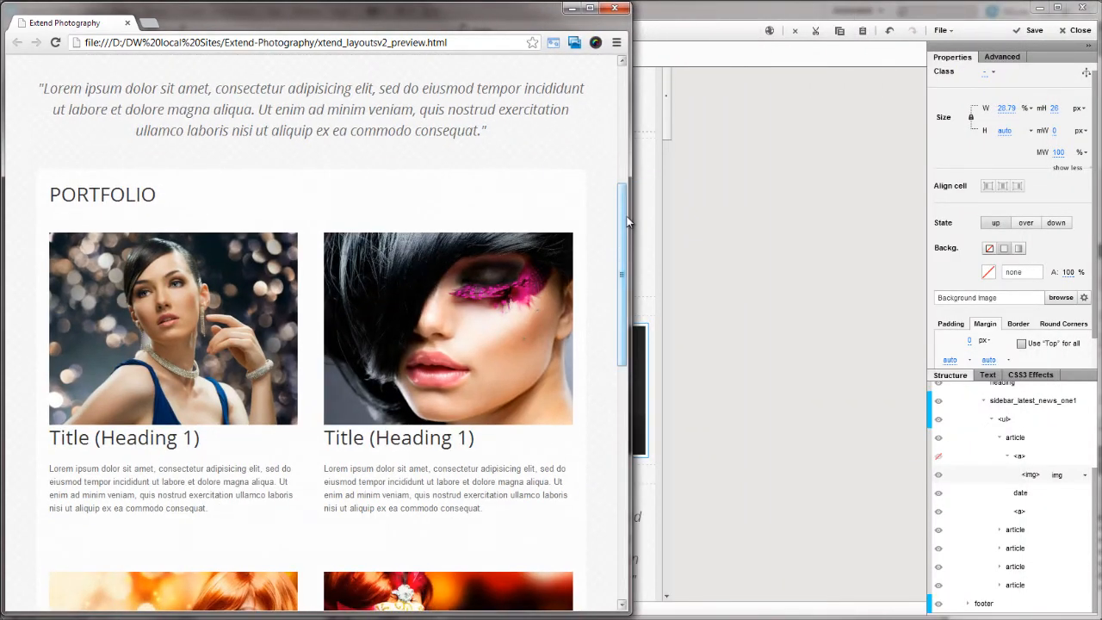
Scroll past the portfolio to the Latest Work Samples section
scroll("down", 3)
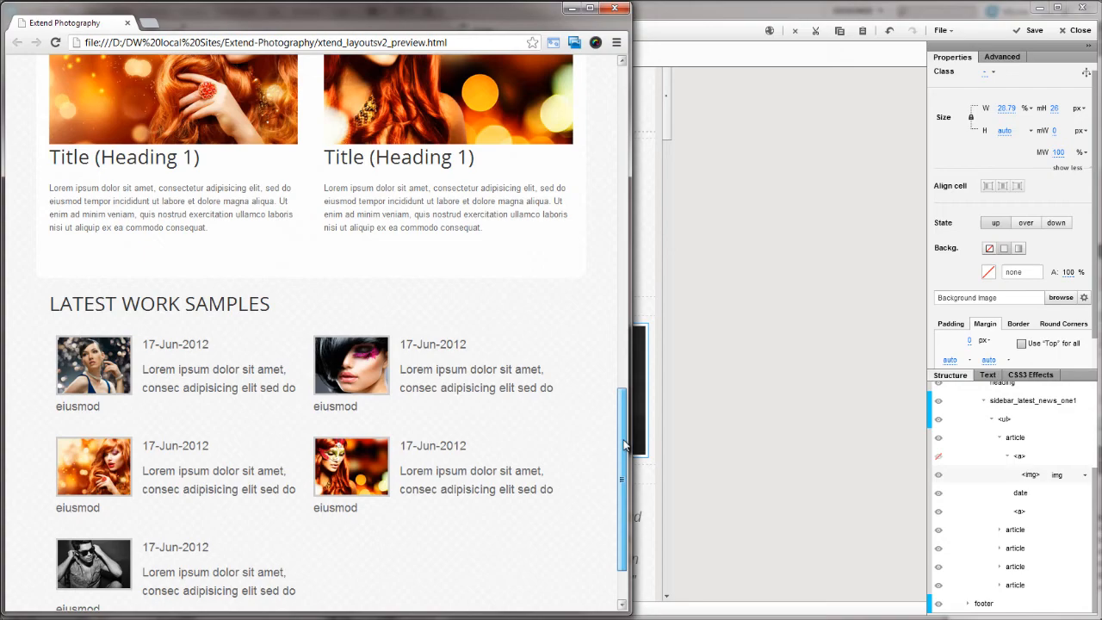